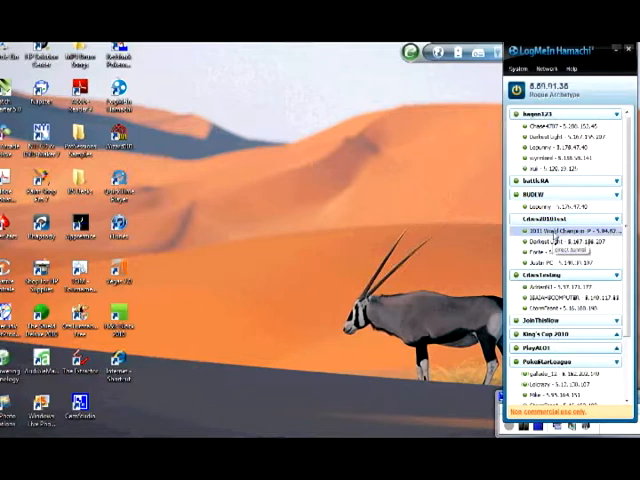
# Open a Hamachi chat with 2011 World Champion, then launch Redshark from its desktop shortcut
pyautogui.rightClick(560, 232)
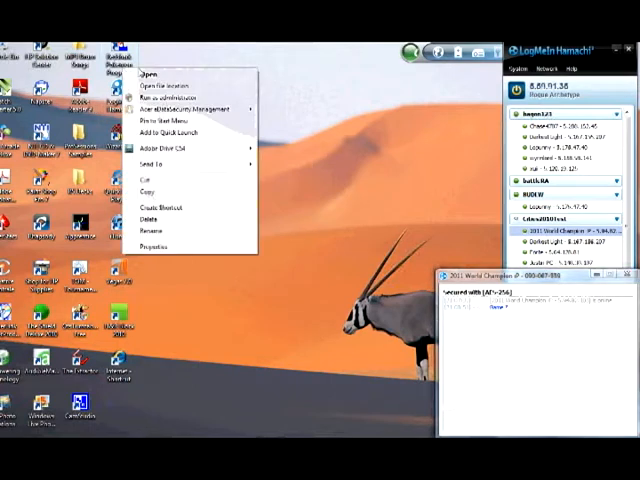
pyautogui.click(145, 107)
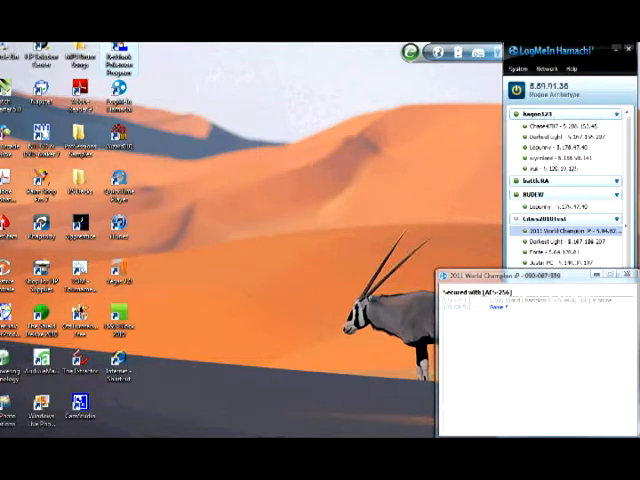
pyautogui.moveTo(377, 245)
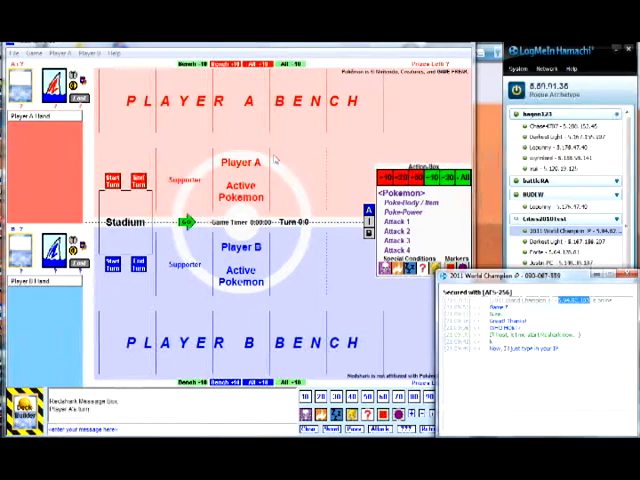
# Browse the Player B menu, then choose Game > New Game
pyautogui.click(91, 50)
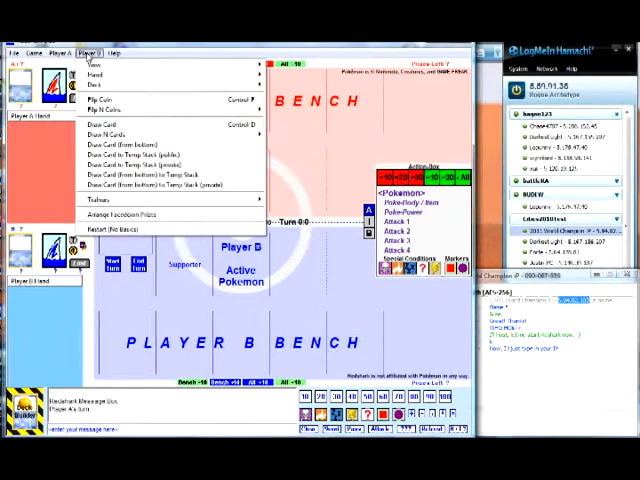
pyautogui.click(37, 51)
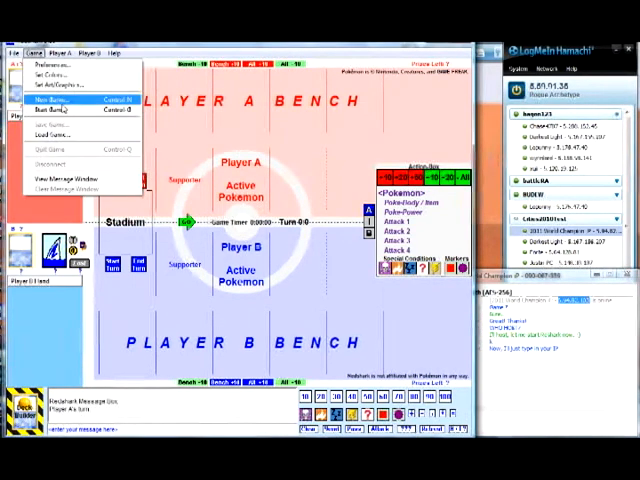
pyautogui.click(60, 98)
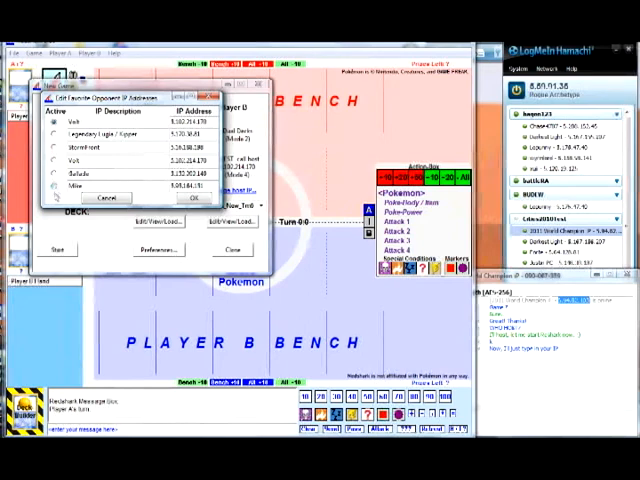
# Select the opponent's entry from the favourite opponent IP addresses
pyautogui.click(53, 188)
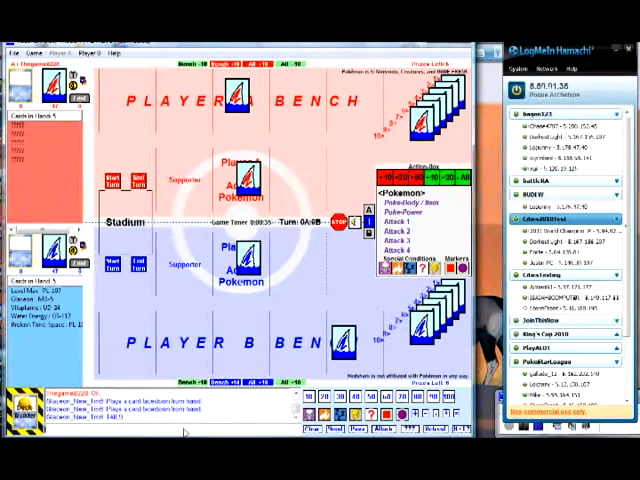
pyautogui.moveTo(100, 298)
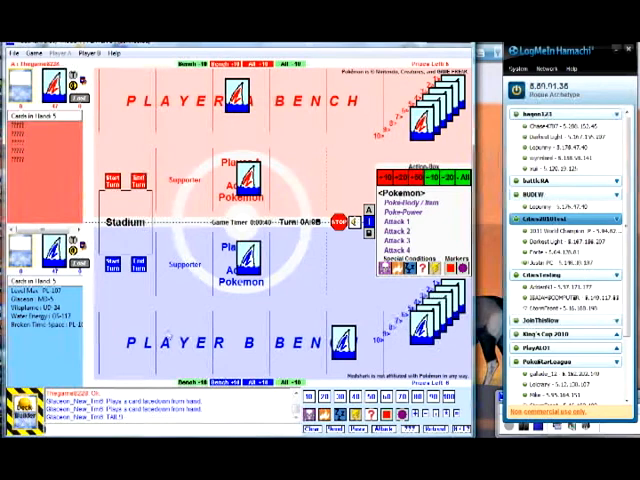
pyautogui.moveTo(238, 320)
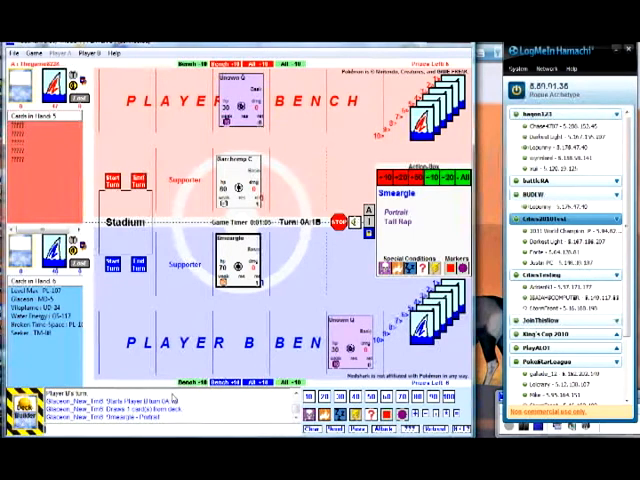
pyautogui.moveTo(176, 420)
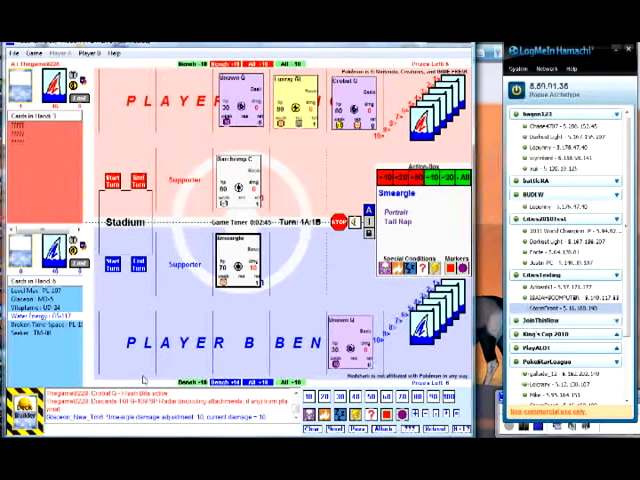
pyautogui.moveTo(160, 380)
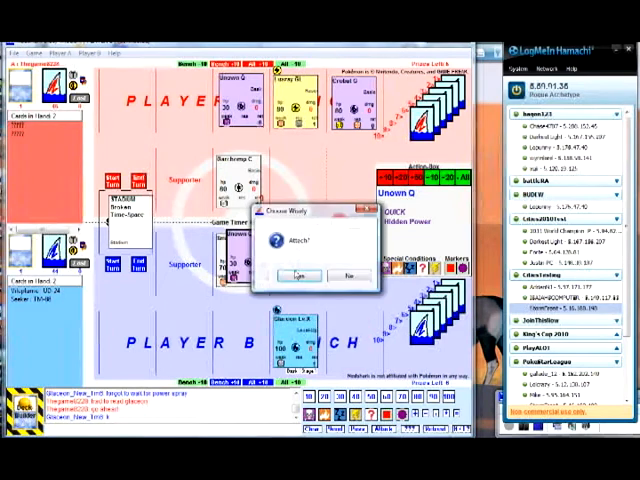
# Confirm Yes in the Attach? box to attach the card to the Pokémon
pyautogui.click(293, 275)
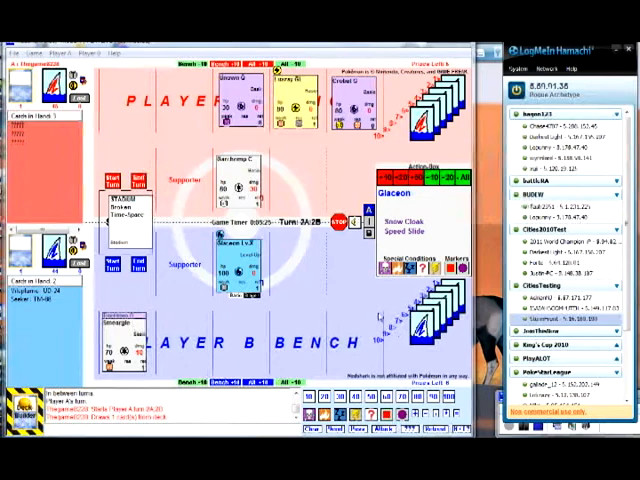
pyautogui.moveTo(335, 310)
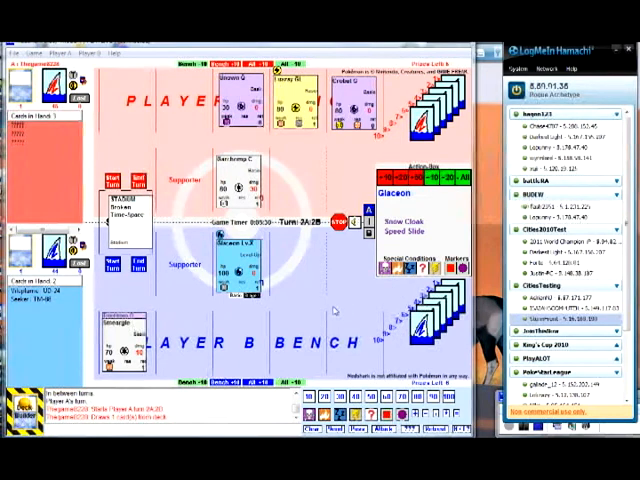
pyautogui.moveTo(335, 320)
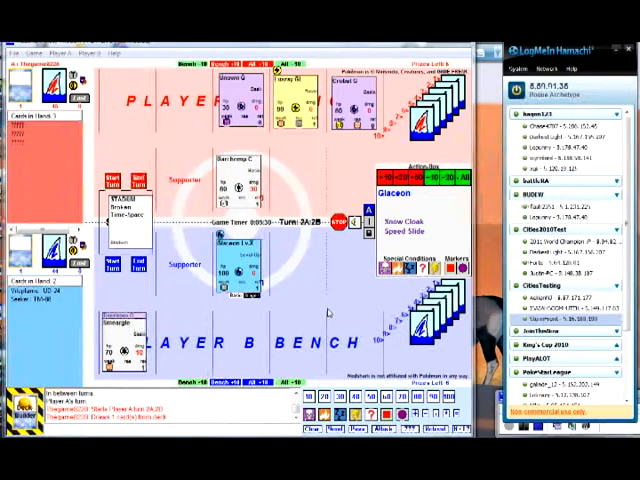